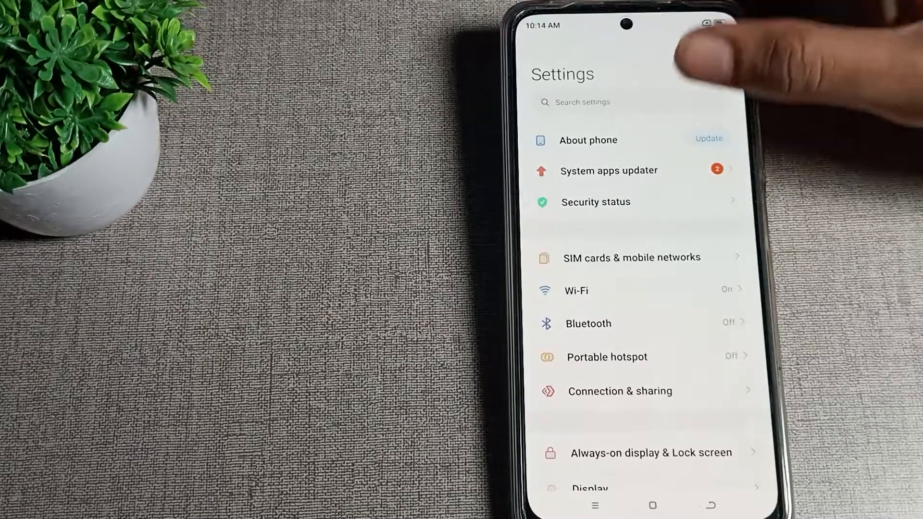
Step: Scroll down the main Settings list to reach the Sound & vibration entry
{"action": "scroll", "scroll_direction": "down", "scroll_amount": 3}
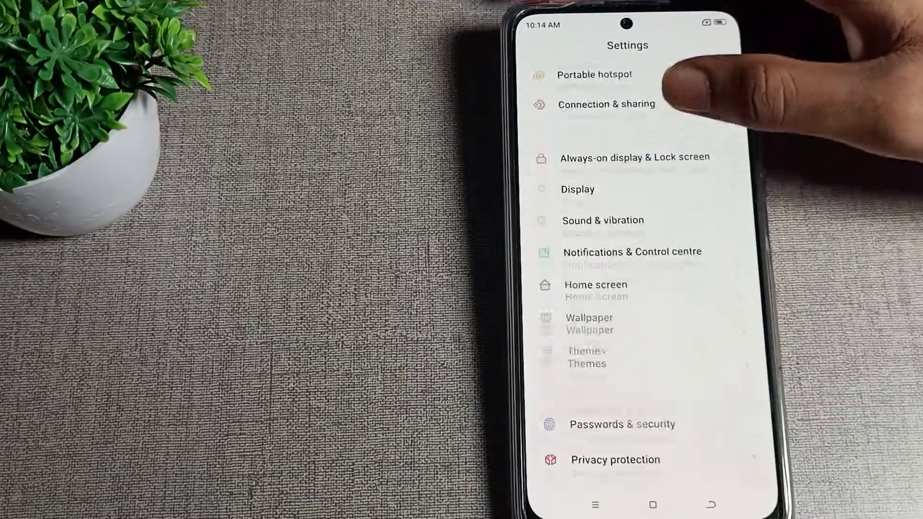
{"action": "scroll", "scroll_direction": "down", "scroll_amount": 3}
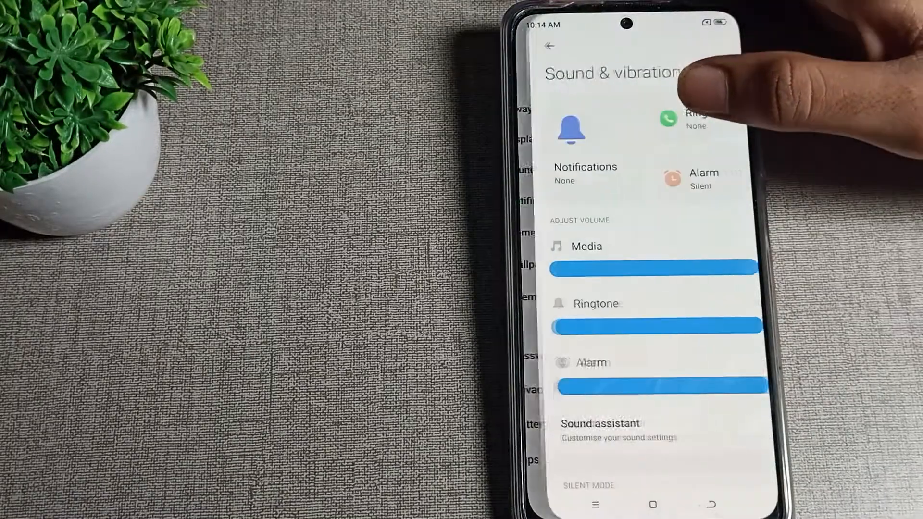
Step: Turn on the Silent mode toggle for calls and notifications, then return to the home screen
{"action": "scroll", "scroll_direction": "down", "scroll_amount": 3}
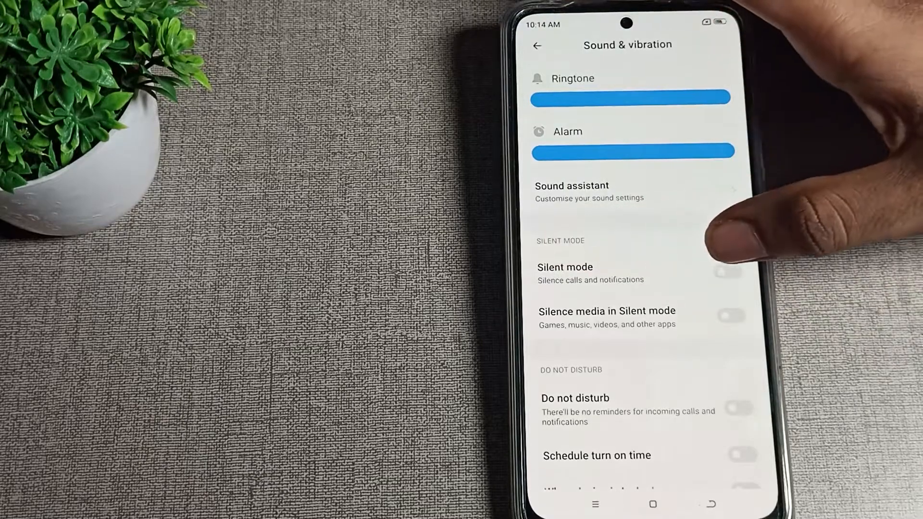
{"action": "left_click", "coordinate": [727, 271]}
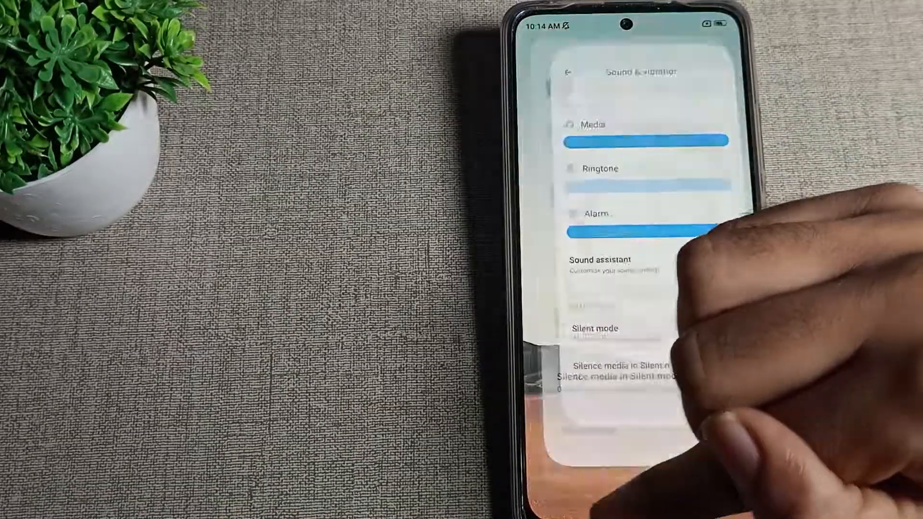
{"action": "key", "text": "home"}
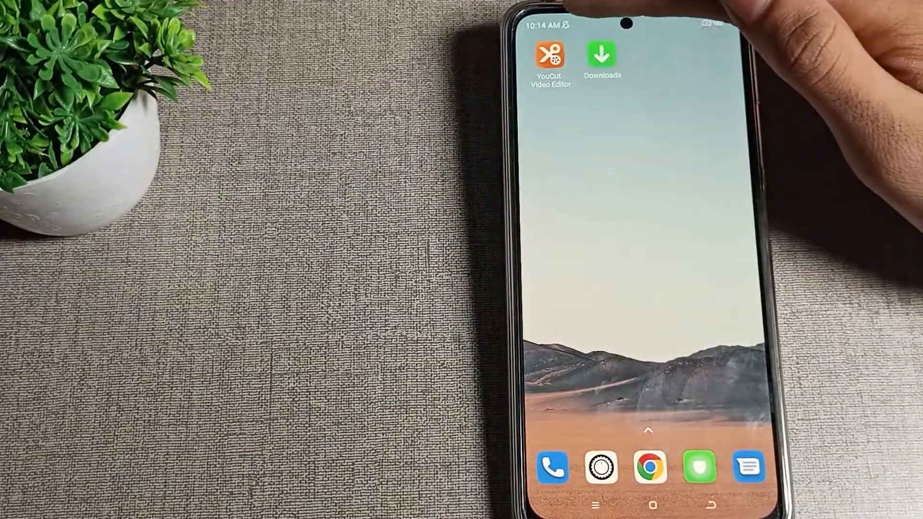